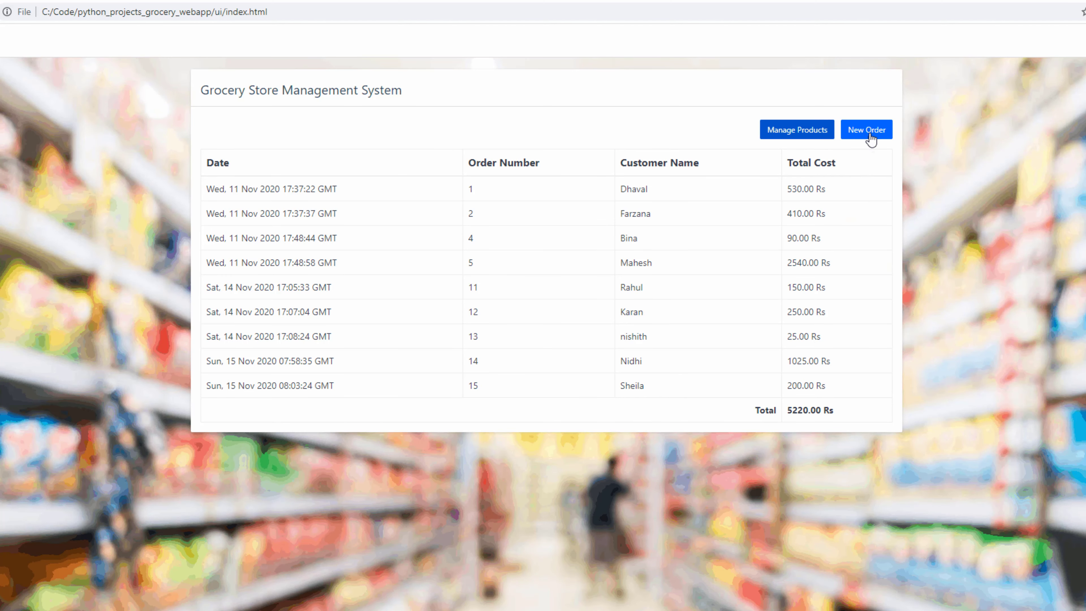
Enter a new order with rice at quantity 2 plus a moong daal line, saving it as order 16 (80.00 Rs).
{"action": "left_click", "coordinate": [866, 130]}
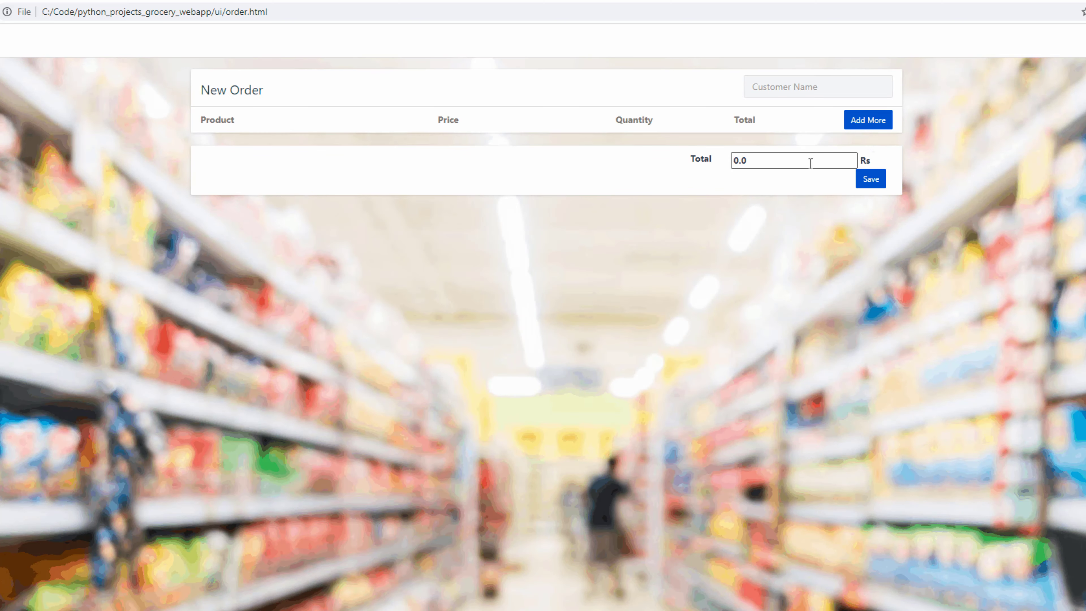
{"action": "left_click", "coordinate": [867, 120]}
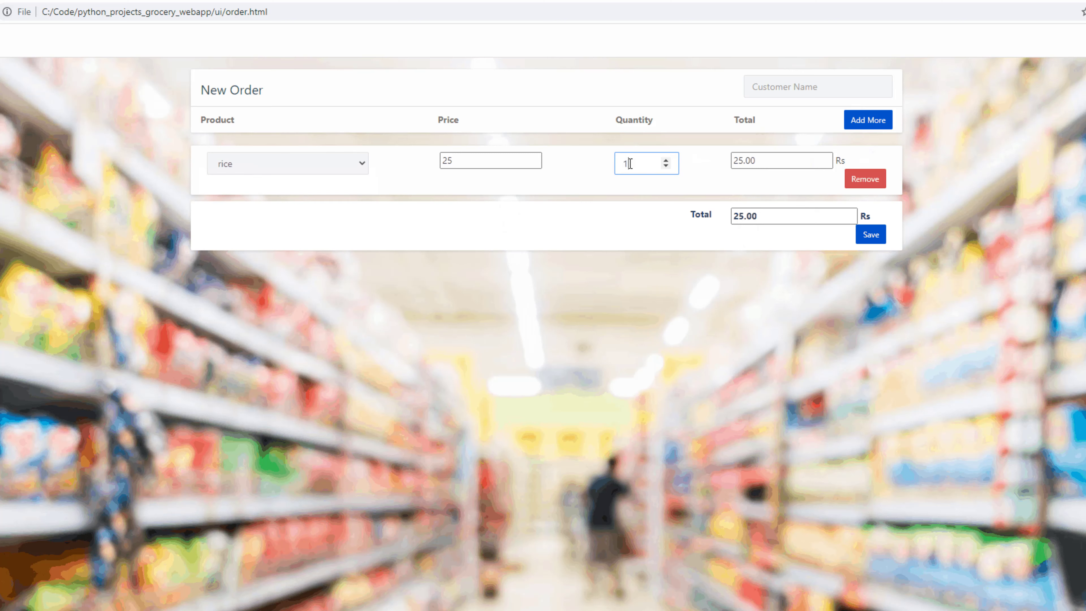
{"action": "left_click", "coordinate": [665, 159]}
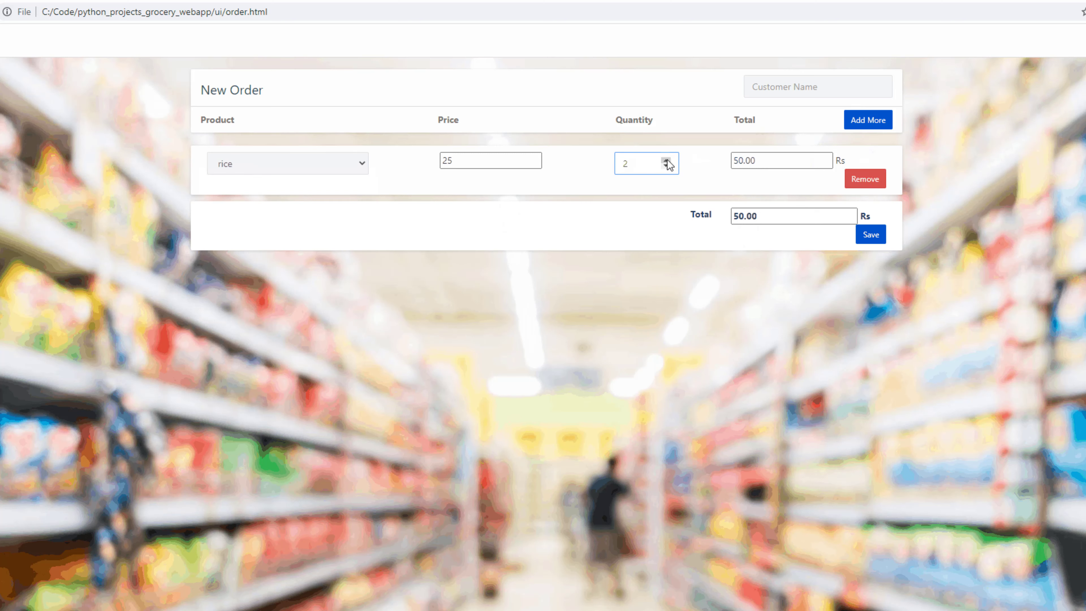
{"action": "left_click", "coordinate": [286, 219]}
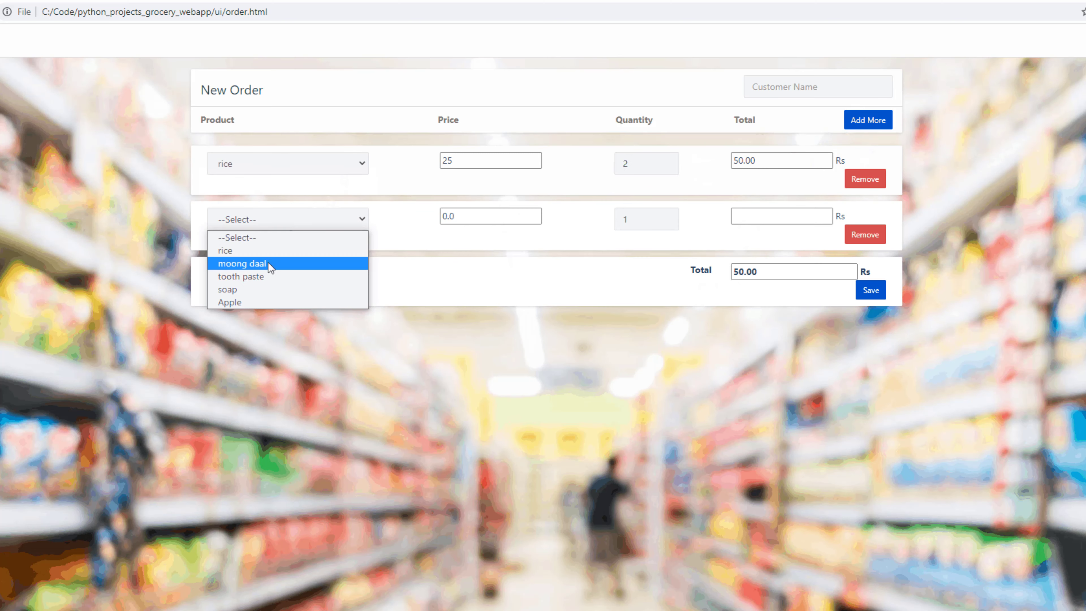
{"action": "left_click", "coordinate": [240, 276]}
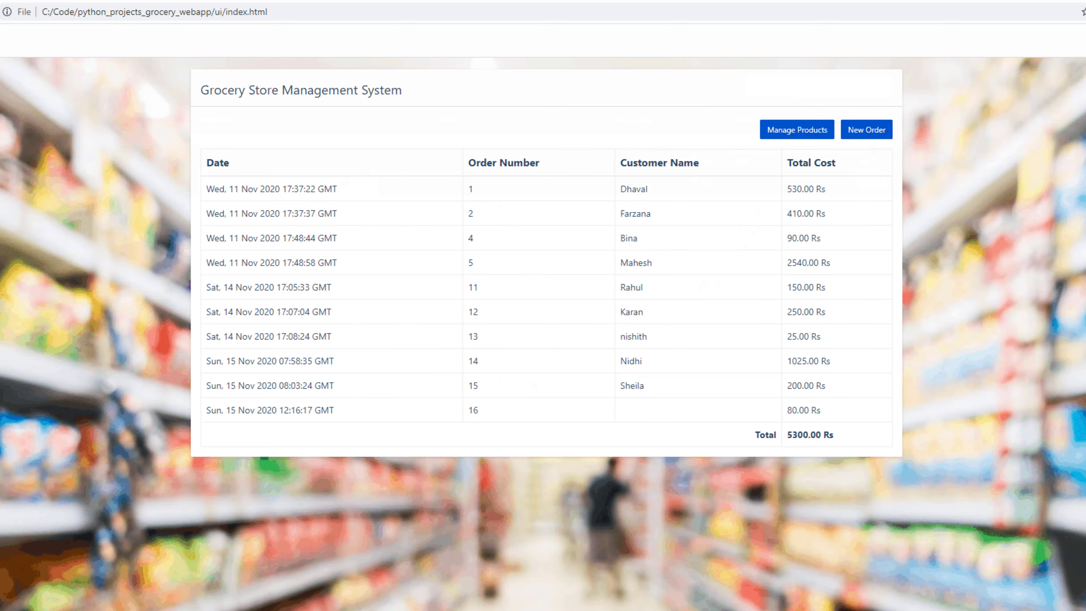
Go to Manage Products and start the Add New Product form.
{"action": "left_click", "coordinate": [796, 129]}
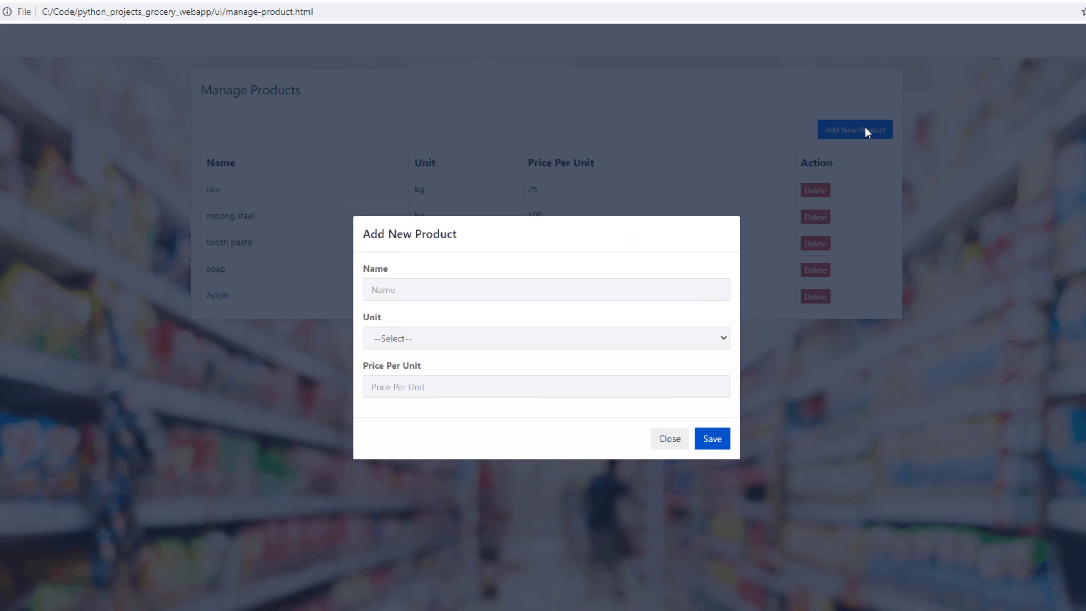
{"action": "left_click", "coordinate": [669, 438]}
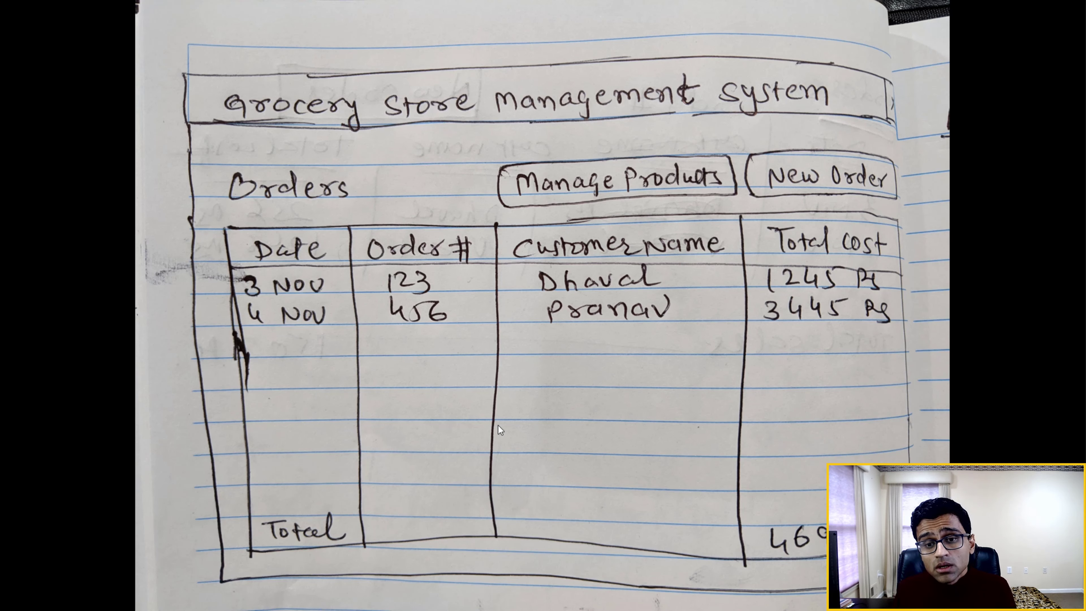
Show the hand-drawn home page sketch with title, Manage Products, New Order and orders table.
{"action": "left_click", "coordinate": [819, 179]}
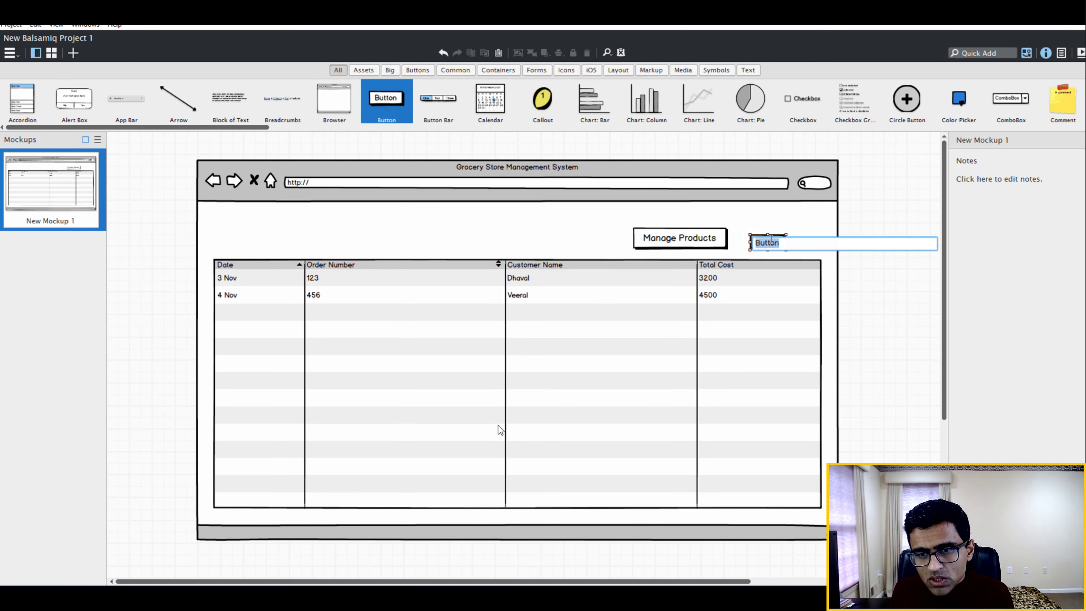
Label the second wireframe button 'New Order' beside Manage Products.
{"action": "type", "text": "New Order"}
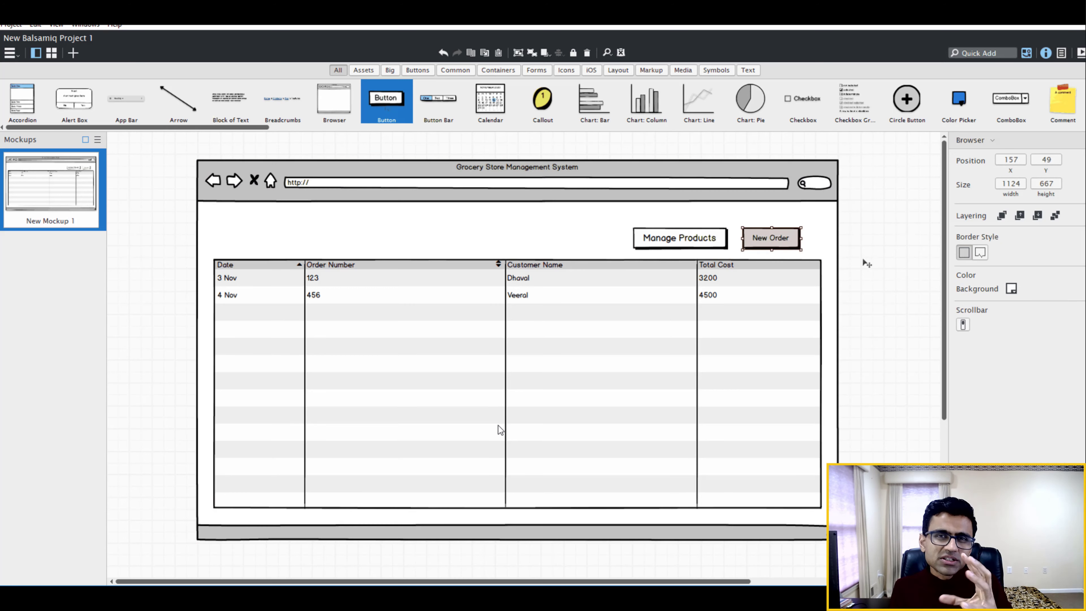
{"action": "left_click", "coordinate": [770, 237]}
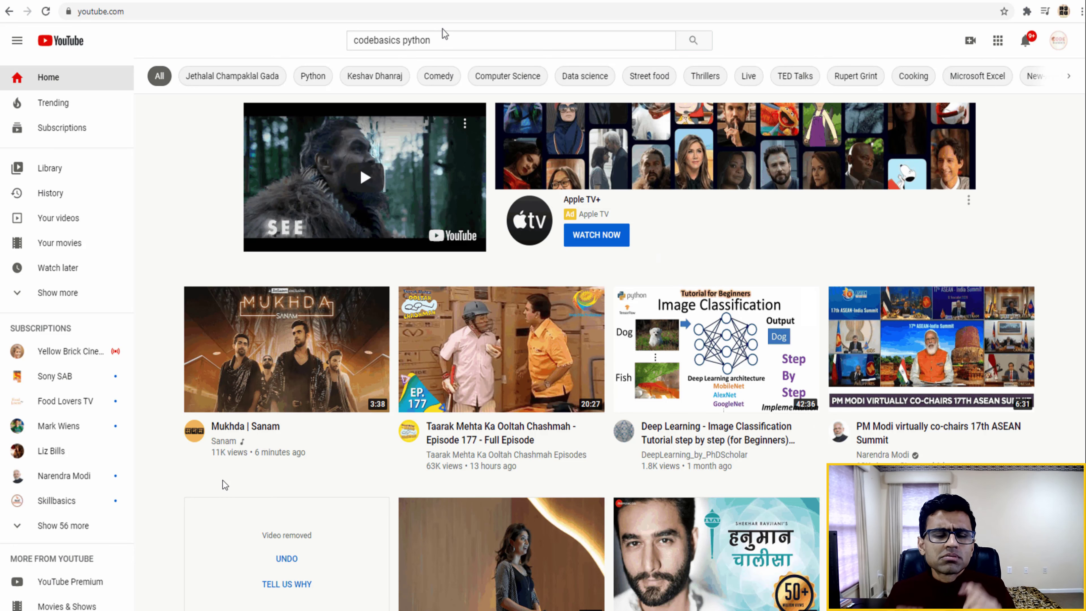
Search YouTube for 'codebasics python' and browse the Python 3 Programming Tutorials for Beginners playlist, then return home.
{"action": "left_click", "coordinate": [510, 39]}
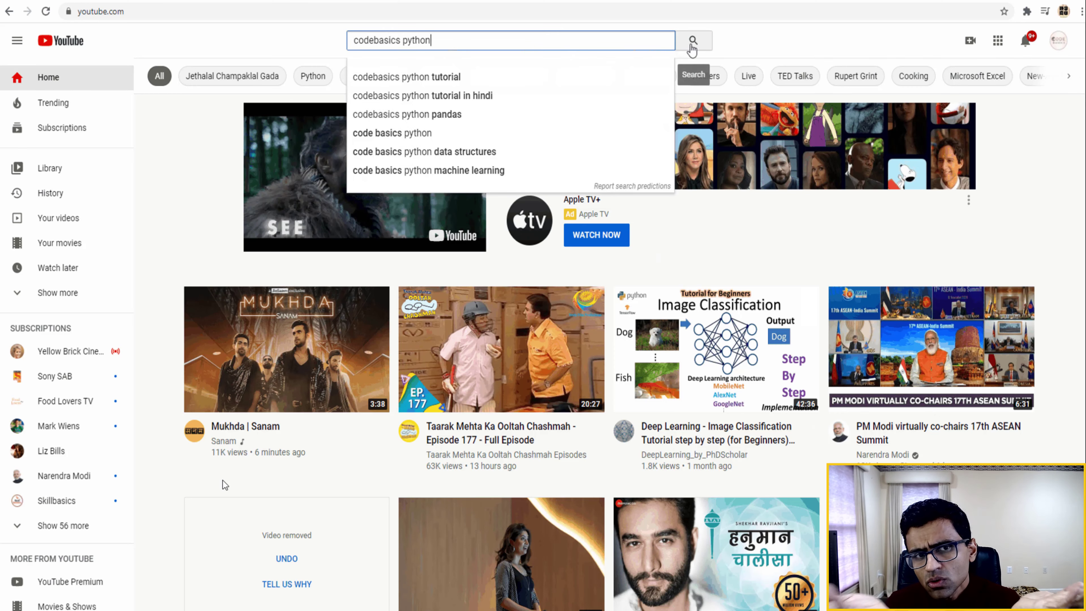
{"action": "left_click", "coordinate": [692, 40]}
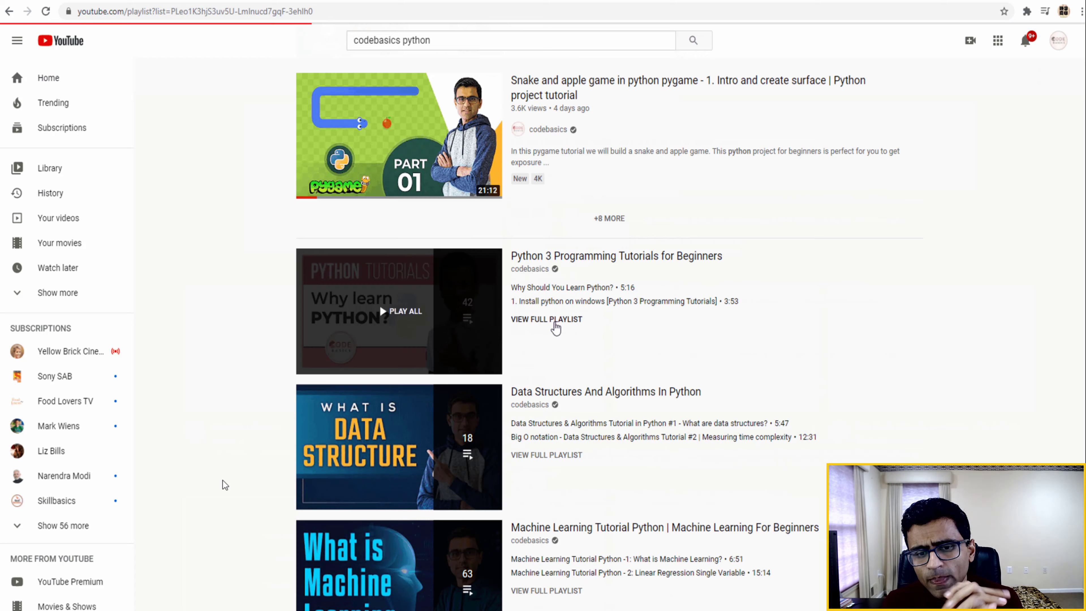
{"action": "left_click", "coordinate": [546, 319]}
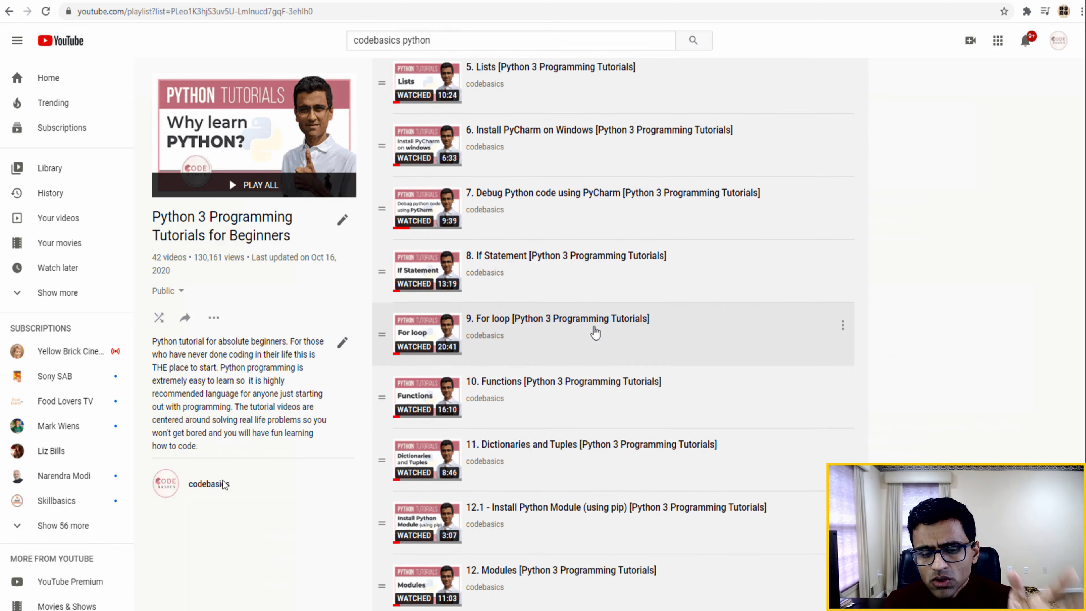
{"action": "scroll", "scroll_direction": "down", "scroll_amount": 3}
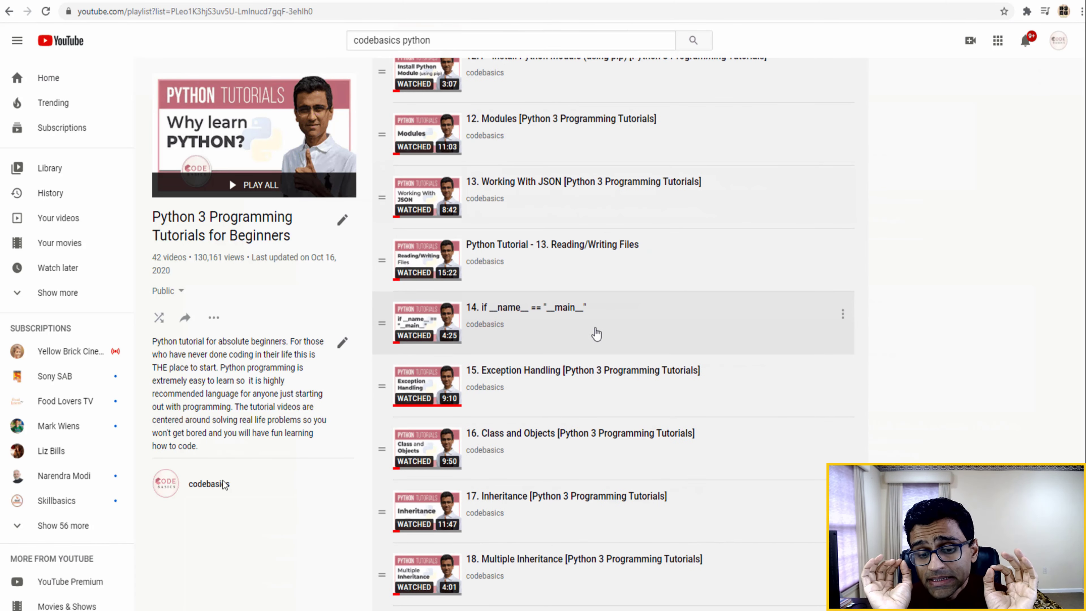
{"action": "scroll", "scroll_direction": "down", "scroll_amount": 3}
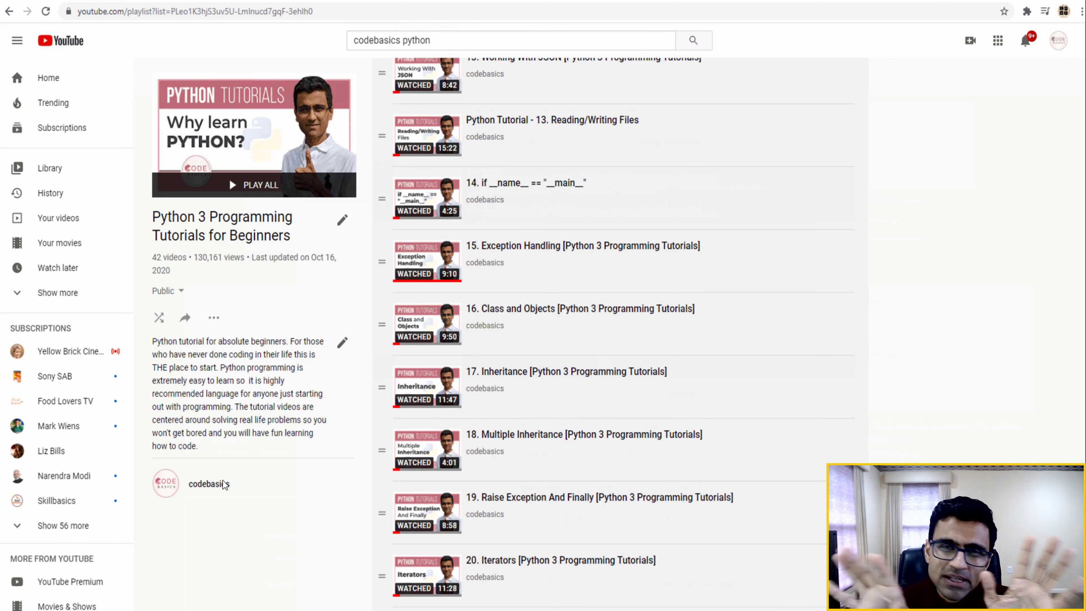
{"action": "left_click", "coordinate": [47, 77]}
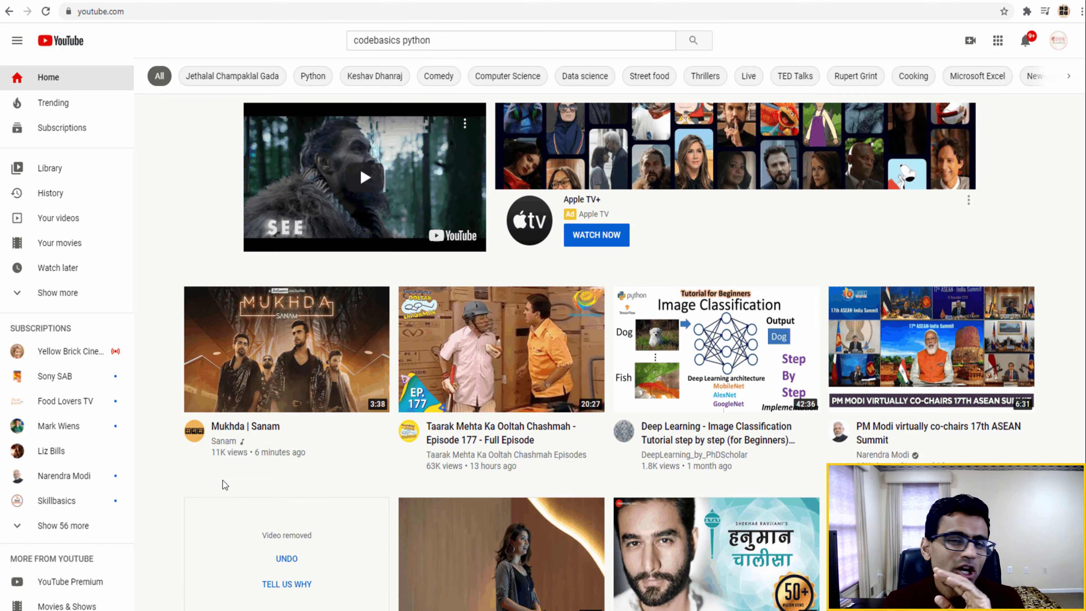
Search 'codebasics python hindi' and open the Hindi Python Programming Tutorial For Beginners playlist.
{"action": "left_click", "coordinate": [510, 39]}
{"action": "type", "text": " hindi"}
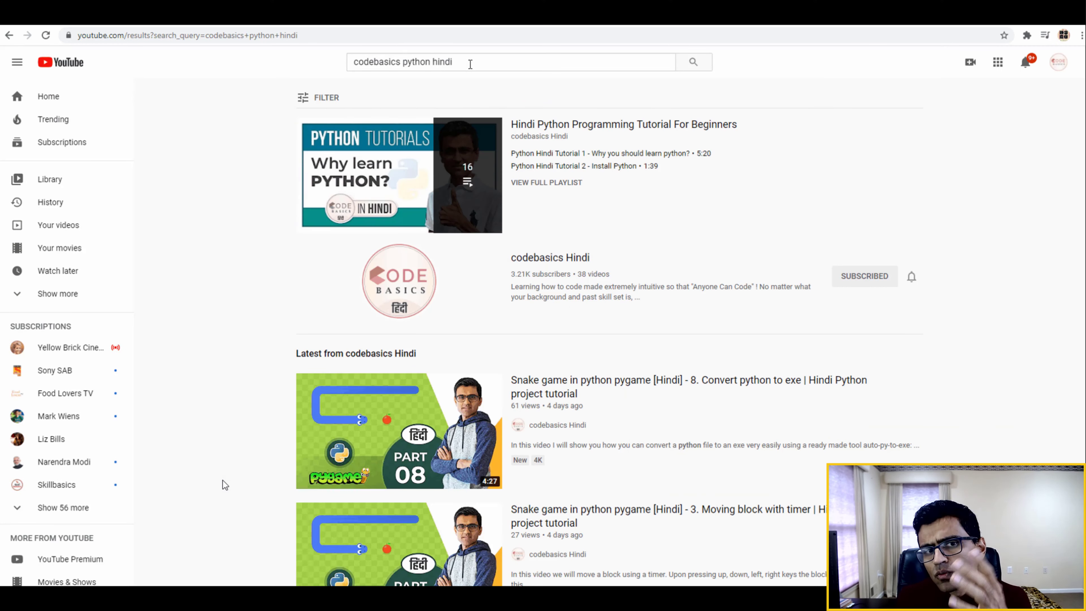
{"action": "left_click", "coordinate": [510, 61]}
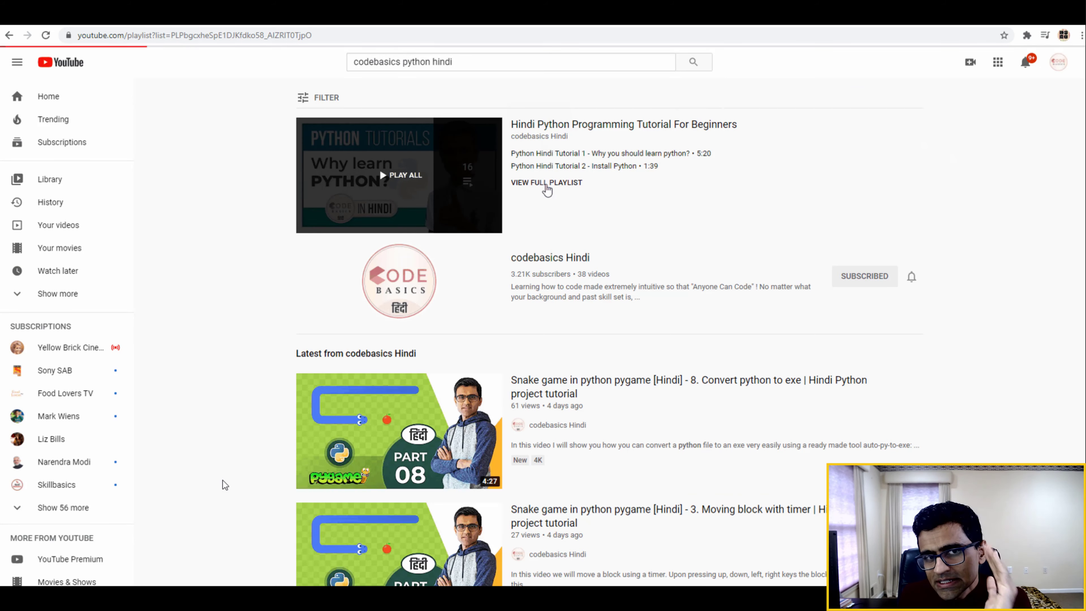
{"action": "left_click", "coordinate": [546, 182]}
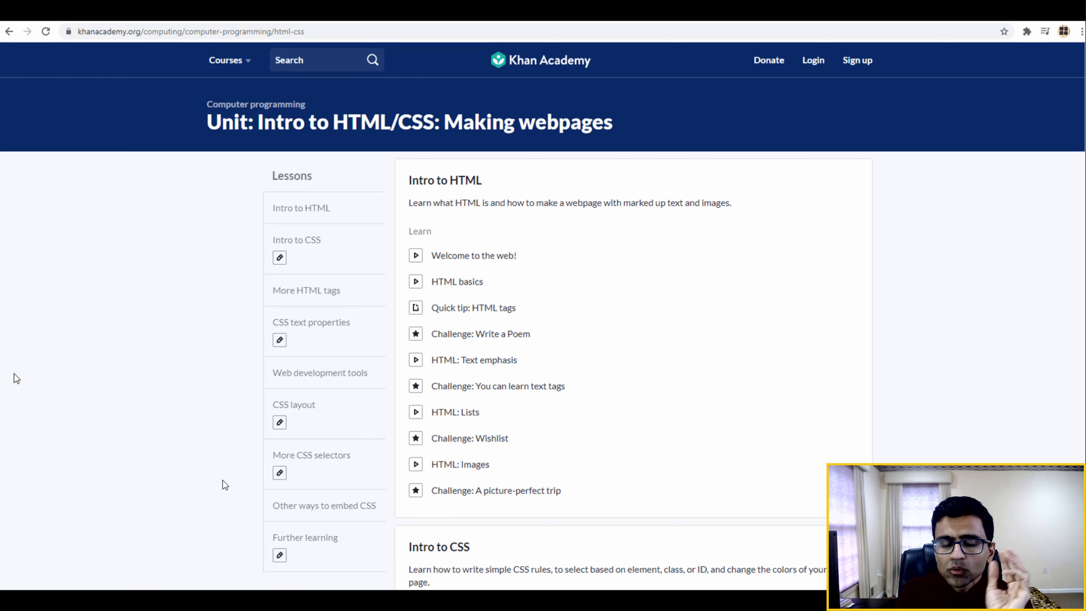
{"action": "scroll", "scroll_direction": "down", "scroll_amount": 3}
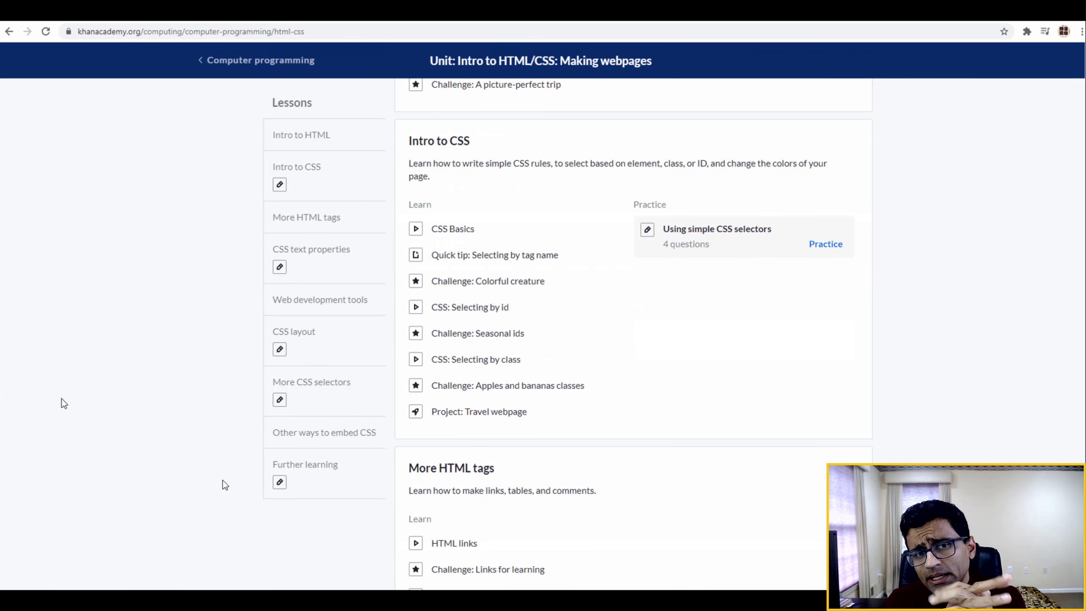
{"action": "scroll", "scroll_direction": "down", "scroll_amount": 3}
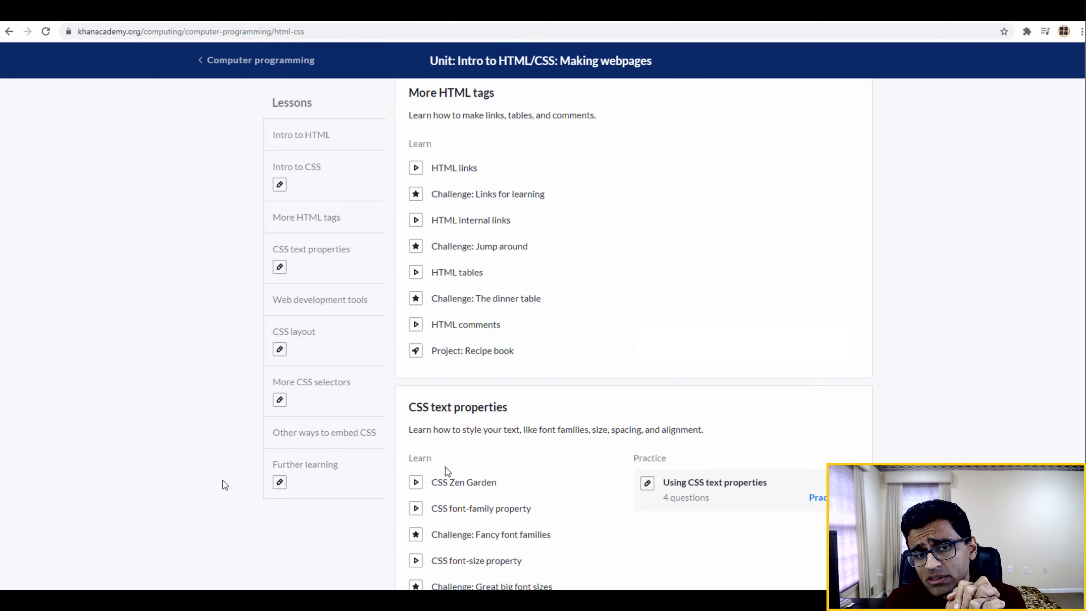
{"action": "scroll", "scroll_direction": "down", "scroll_amount": 3}
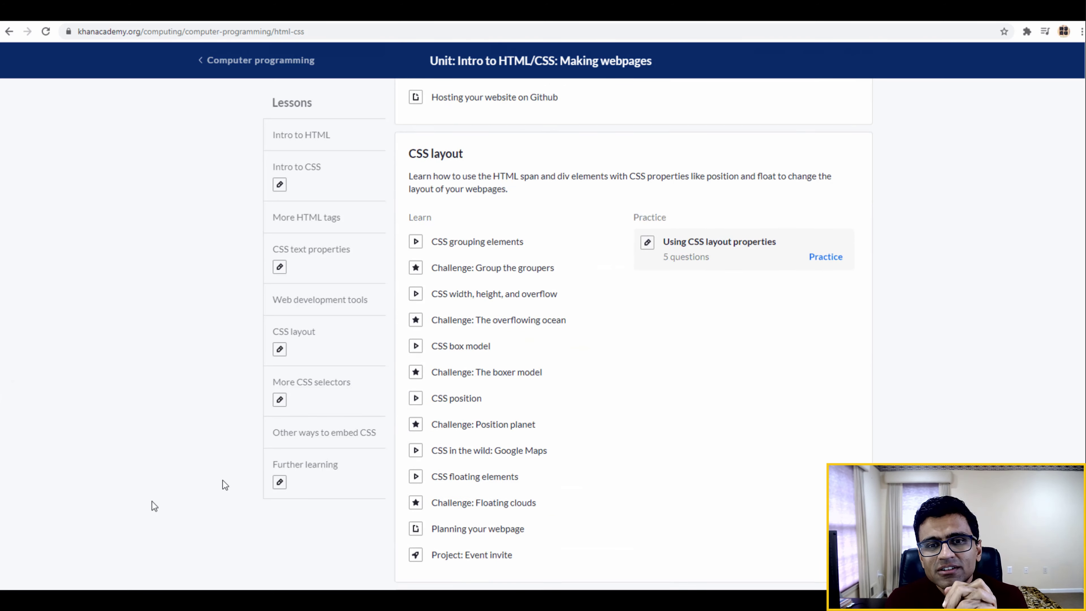
{"action": "scroll", "scroll_direction": "down", "scroll_amount": 3}
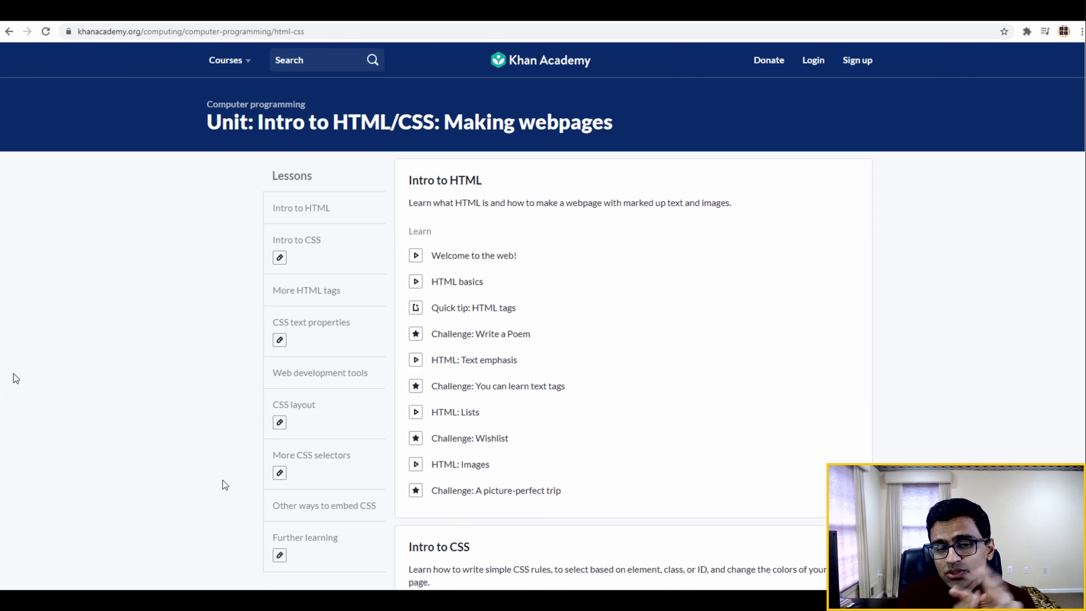
{"action": "scroll", "scroll_direction": "down", "scroll_amount": 3}
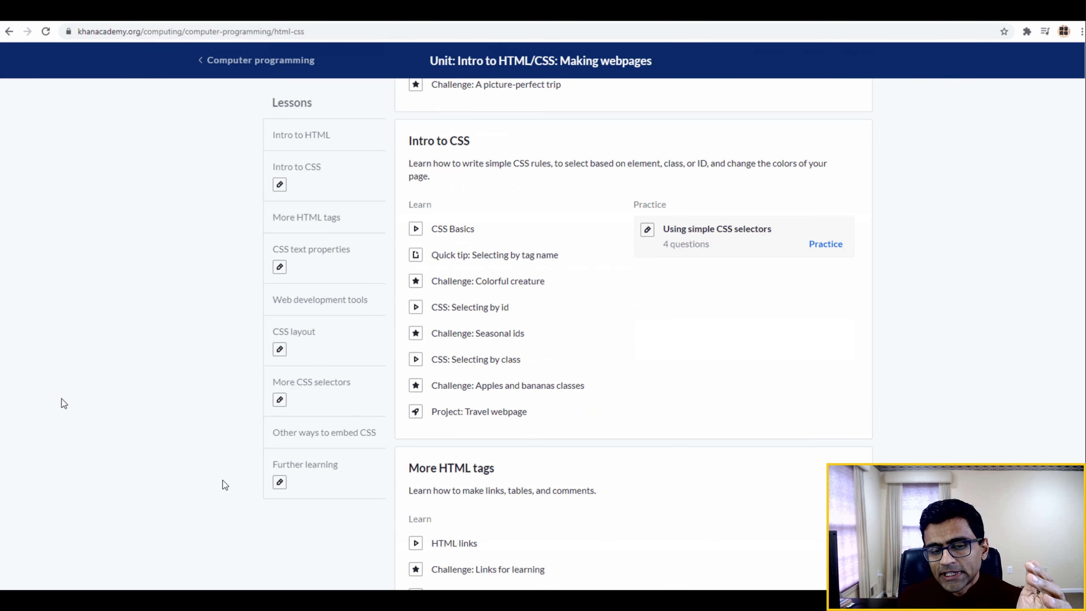
{"action": "scroll", "scroll_direction": "down", "scroll_amount": 3}
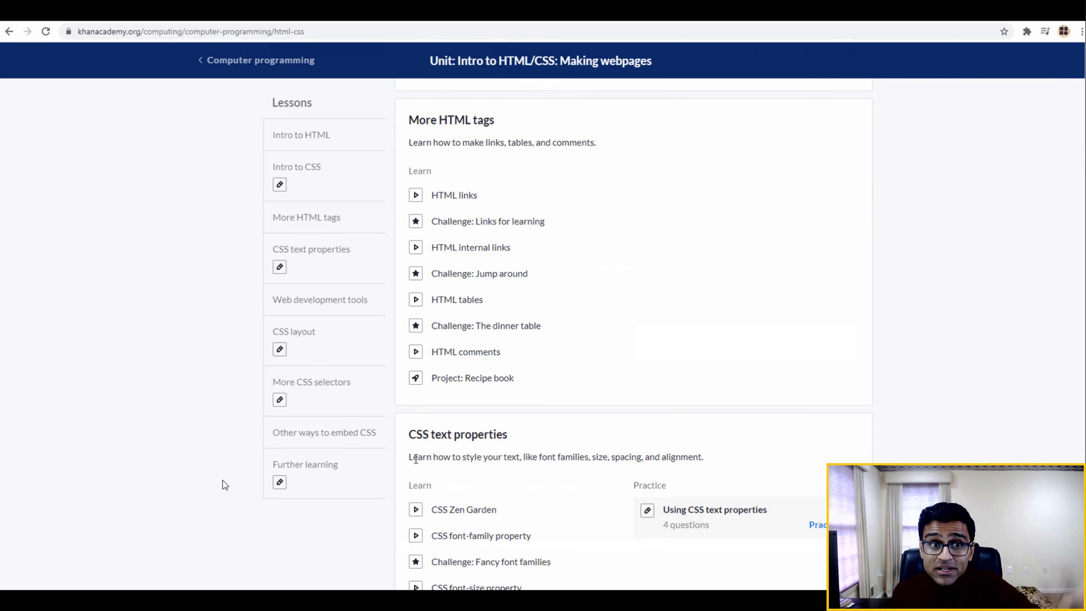
{"action": "scroll", "scroll_direction": "down", "scroll_amount": 3}
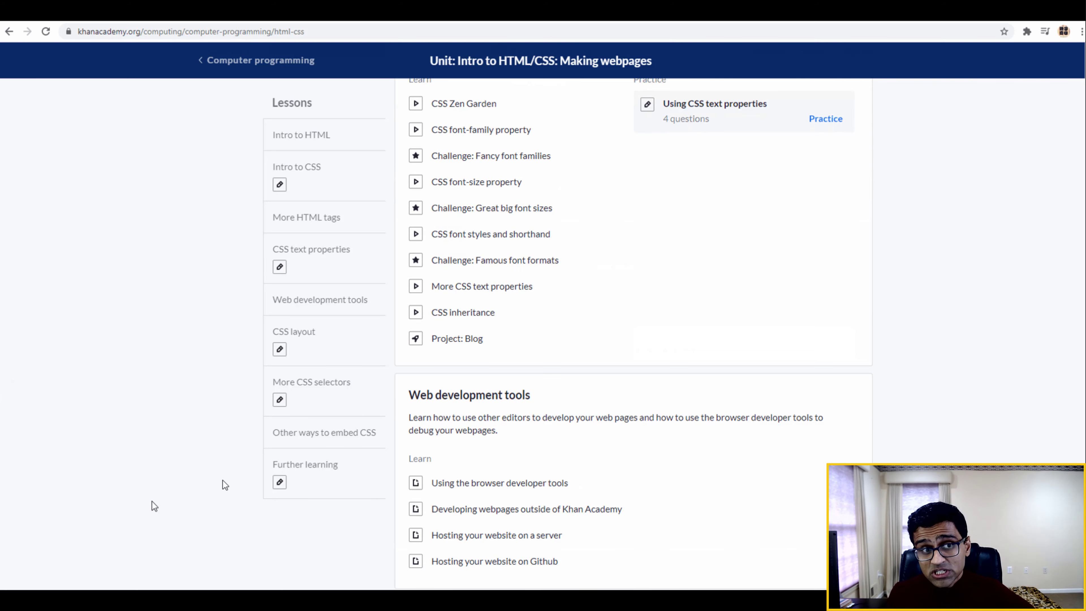
{"action": "scroll", "scroll_direction": "down", "scroll_amount": 3}
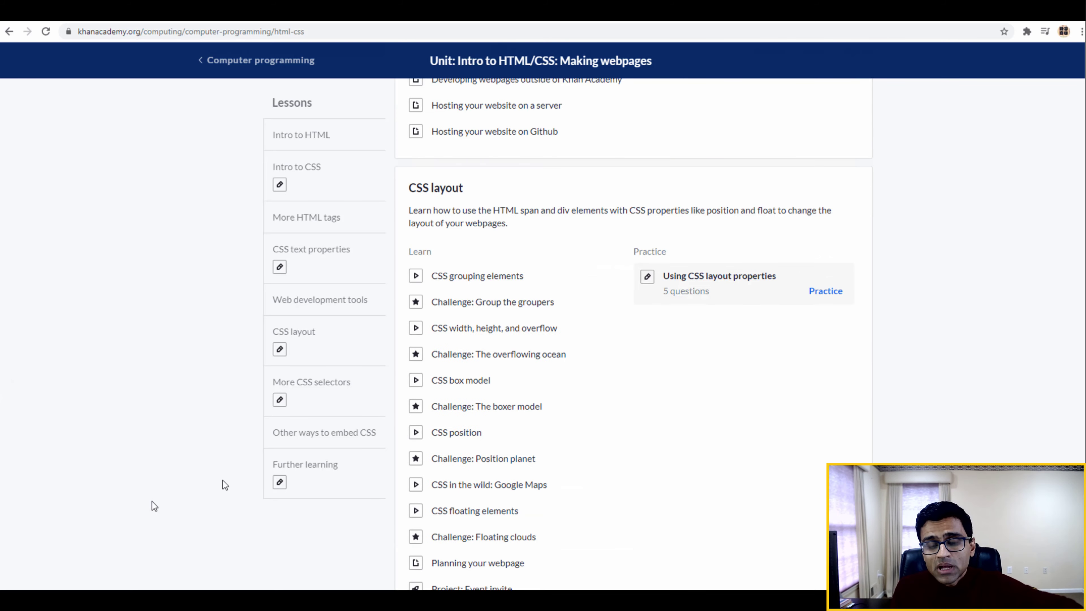
{"action": "scroll", "scroll_direction": "down", "scroll_amount": 3}
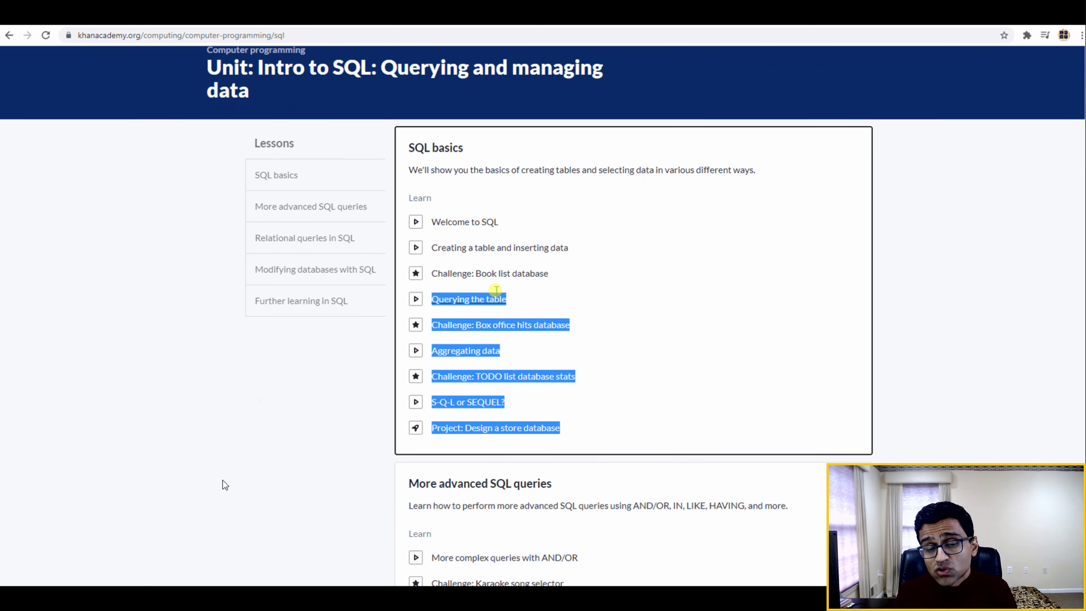
Scroll the Intro to SQL unit down through its lessons to Further learning in SQL.
{"action": "scroll", "scroll_direction": "down", "scroll_amount": 3}
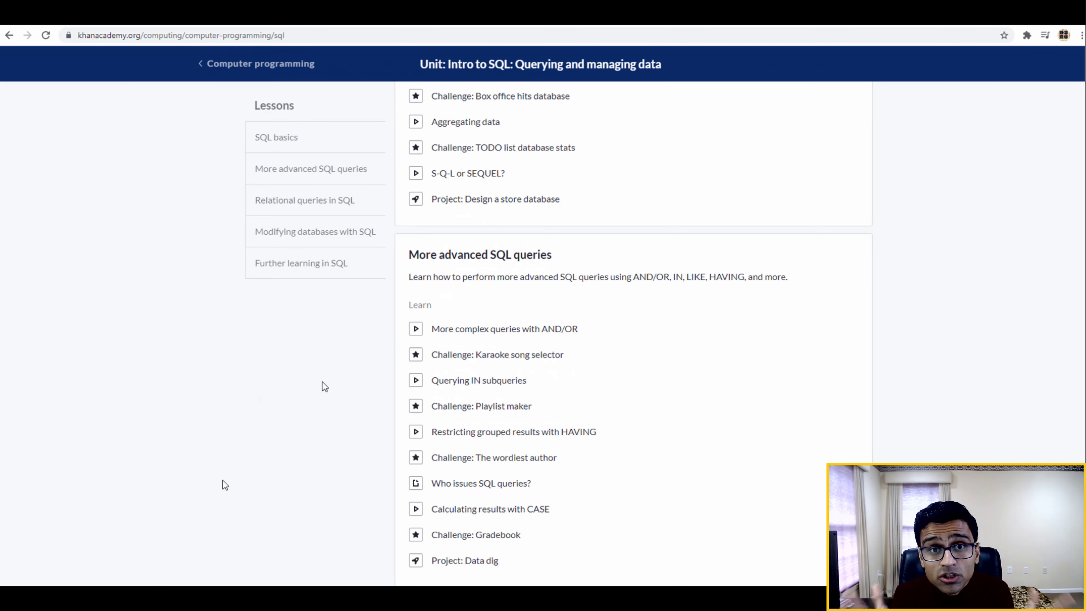
{"action": "scroll", "scroll_direction": "down", "scroll_amount": 3}
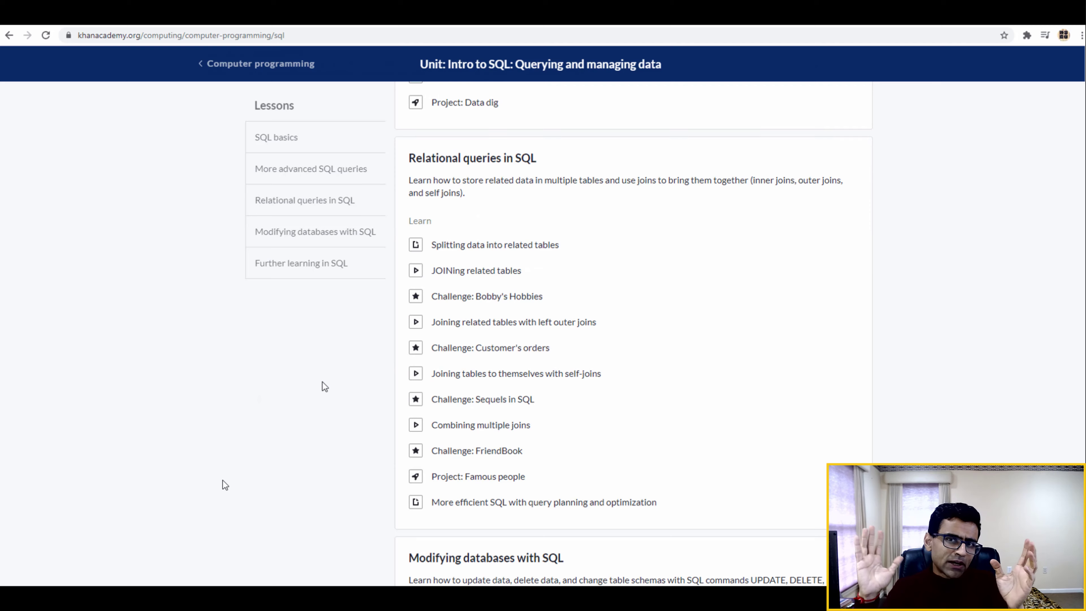
{"action": "scroll", "scroll_direction": "down", "scroll_amount": 3}
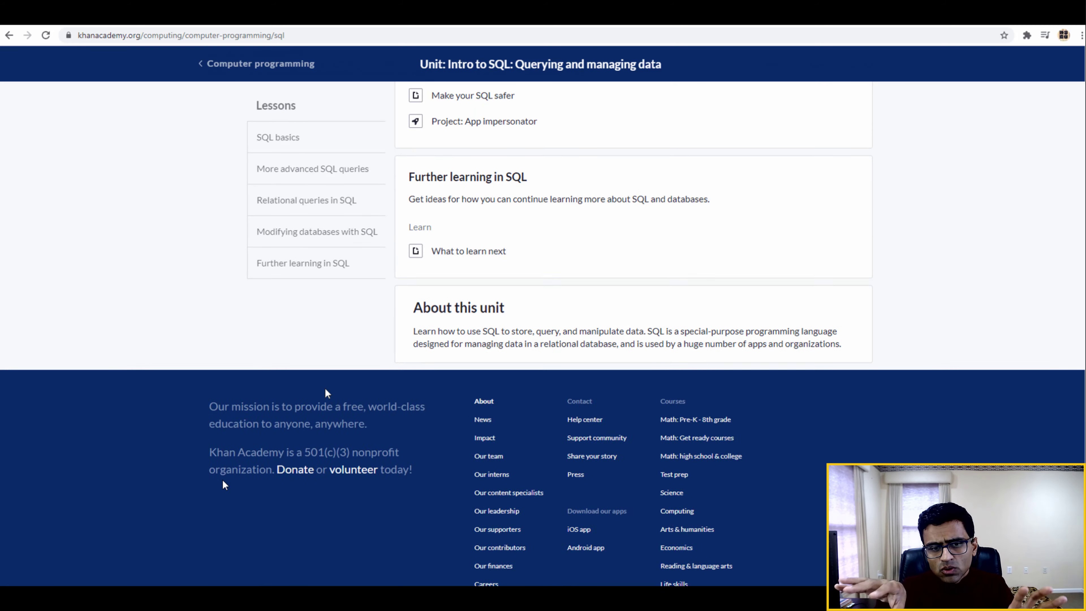